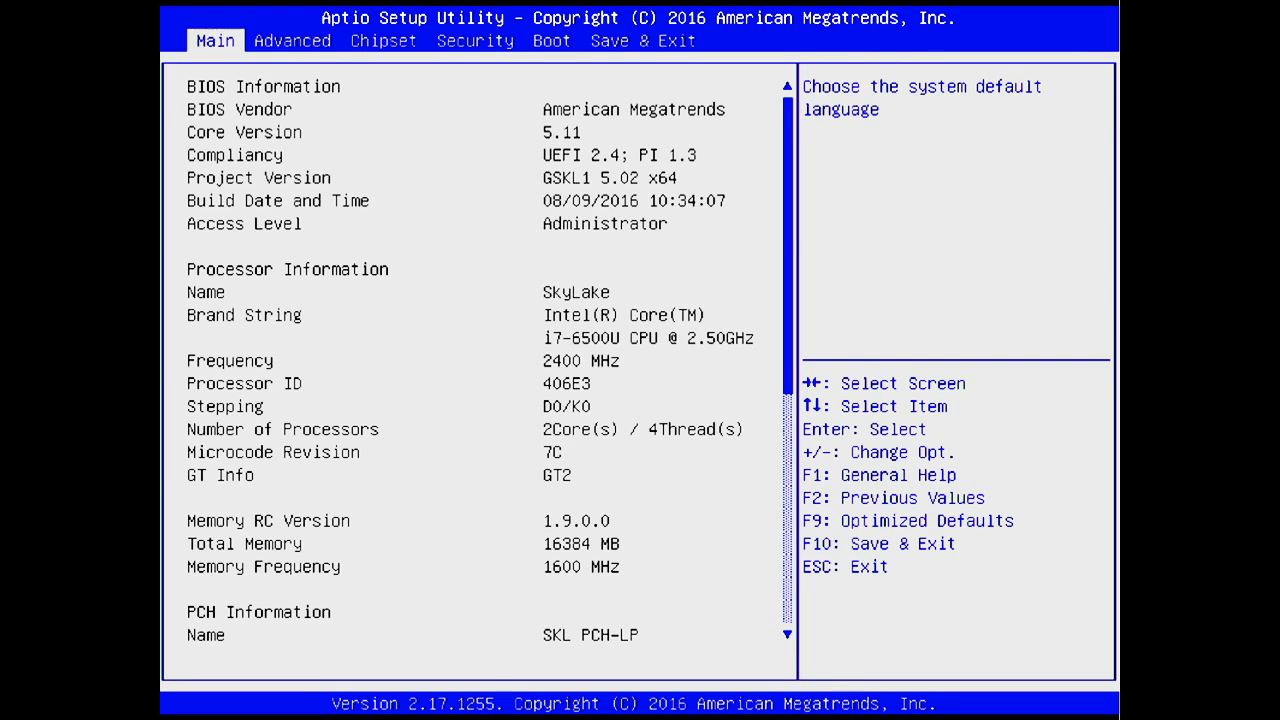
- Scroll the Main page down to System Language (English) and System Date (Sat 08/27/2016)
{"action": "scroll", "scroll_direction": "down", "scroll_amount": 3}
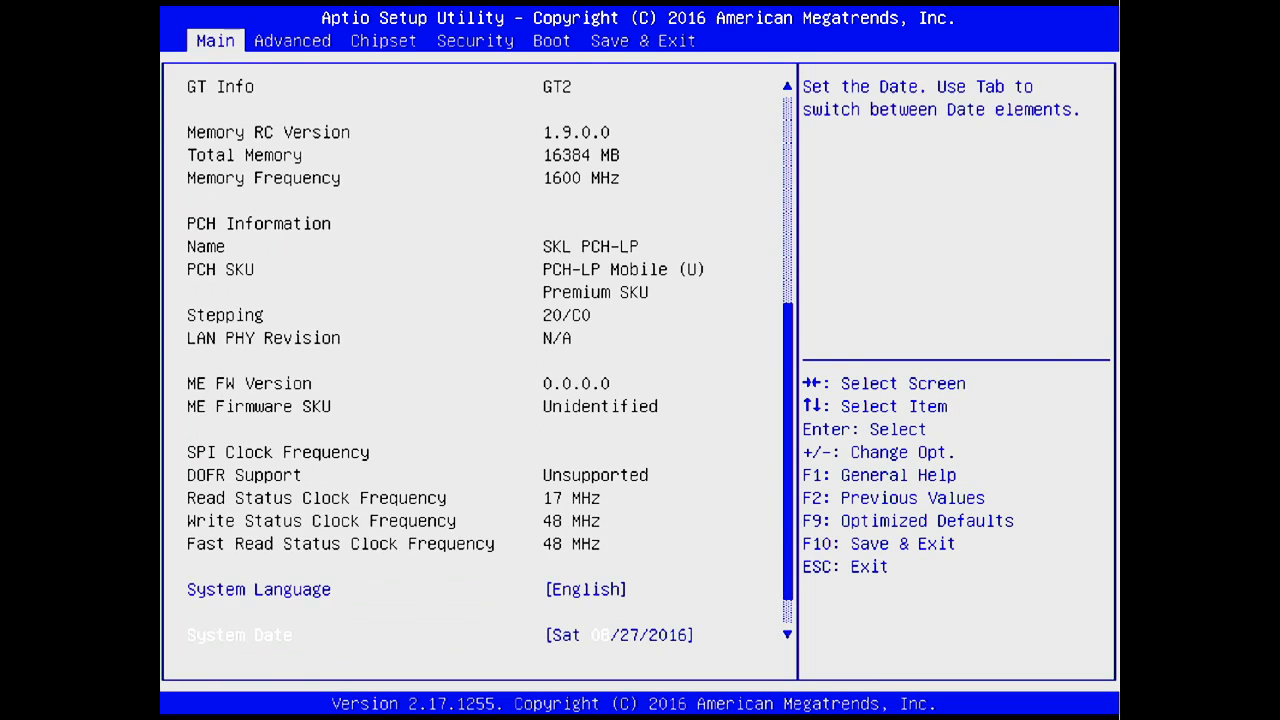
- Open the Advanced tab's SATA configuration, showing the Samsung SSD on Port 1
{"action": "left_click", "coordinate": [292, 40]}
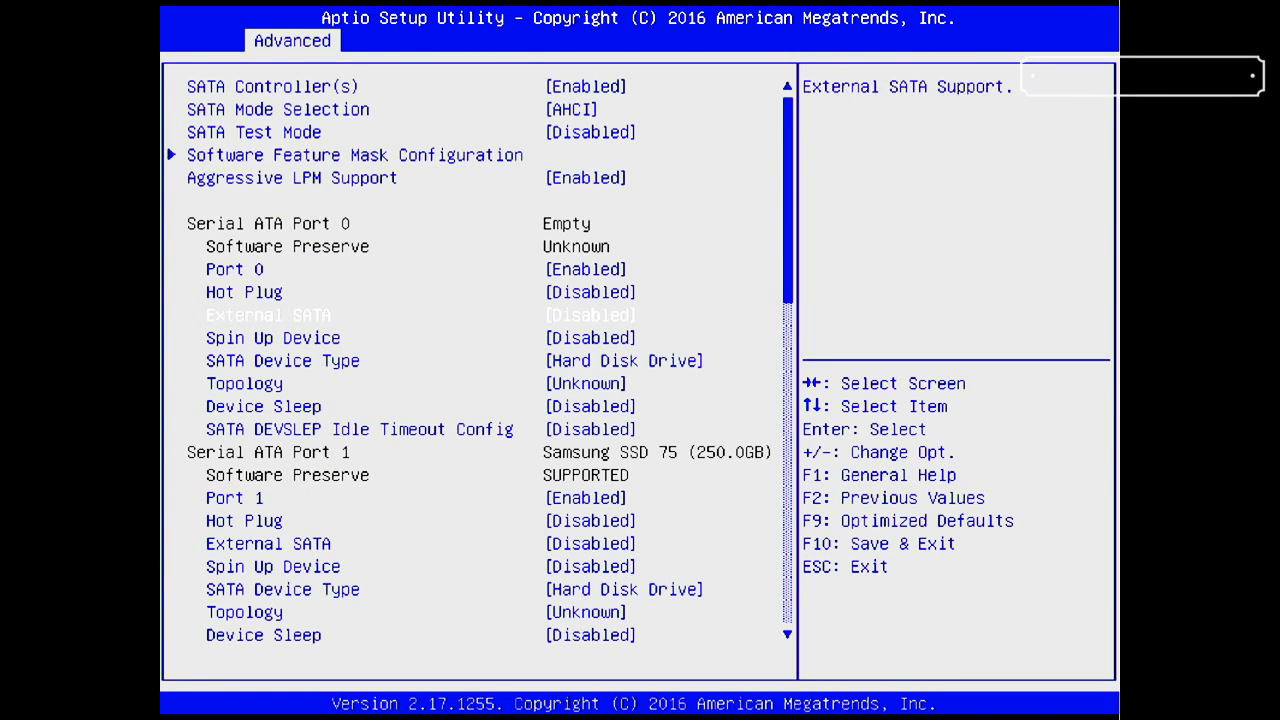
- Go to the Chipset page with PCH version details and PCH configuration submenus
{"action": "key", "text": "Down"}
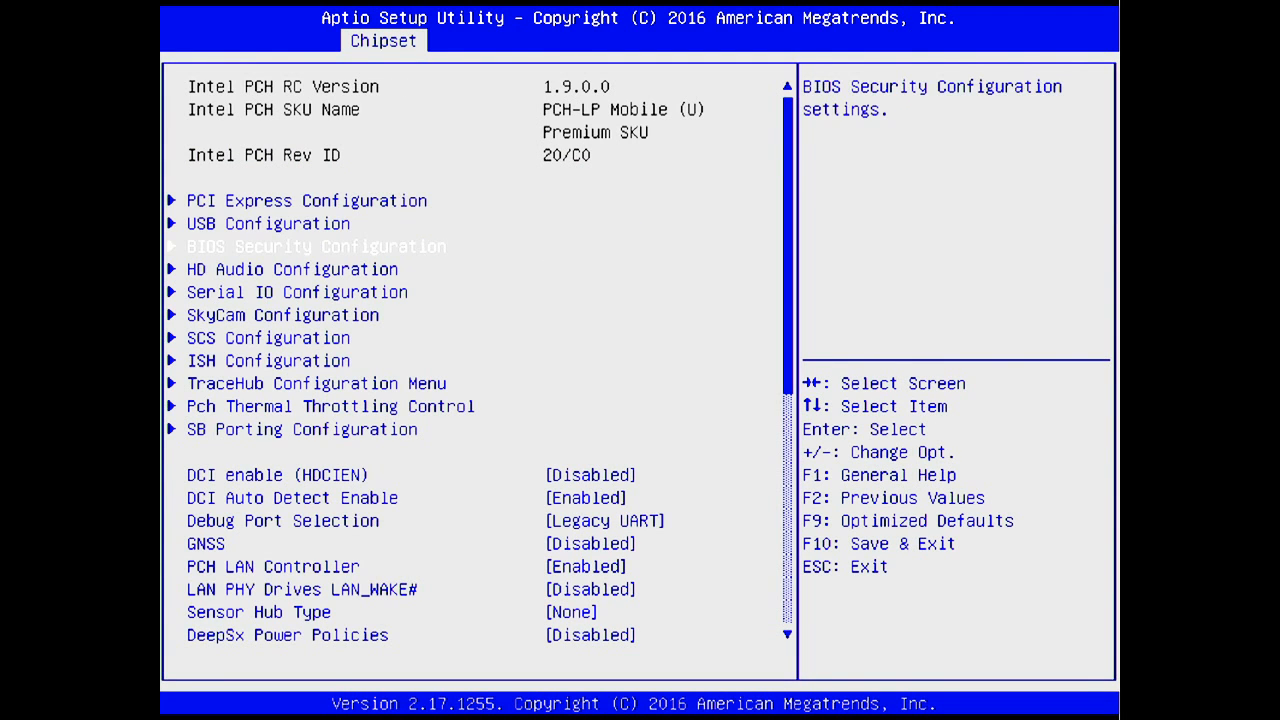
- Browse Serial IO Configuration (I2C5, UART2 controllers), then show SkyCam Configuration with everything disabled
{"action": "left_click", "coordinate": [293, 269]}
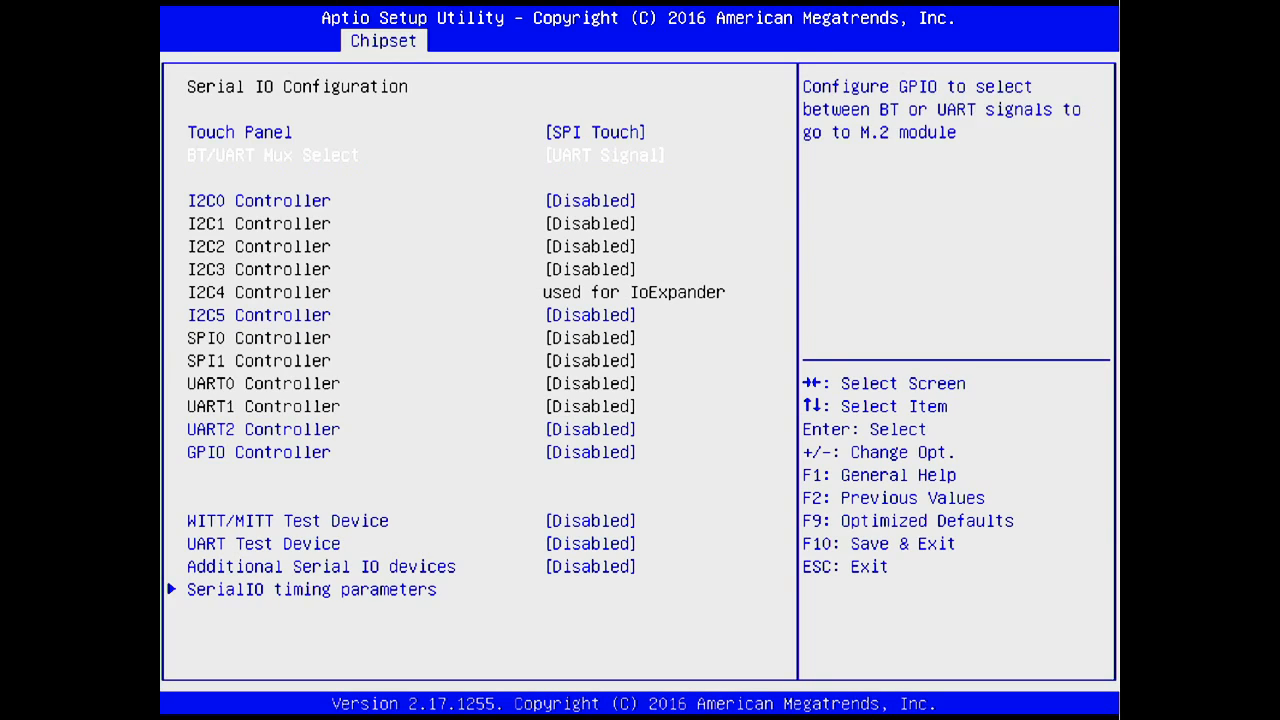
{"action": "key", "text": "Down"}
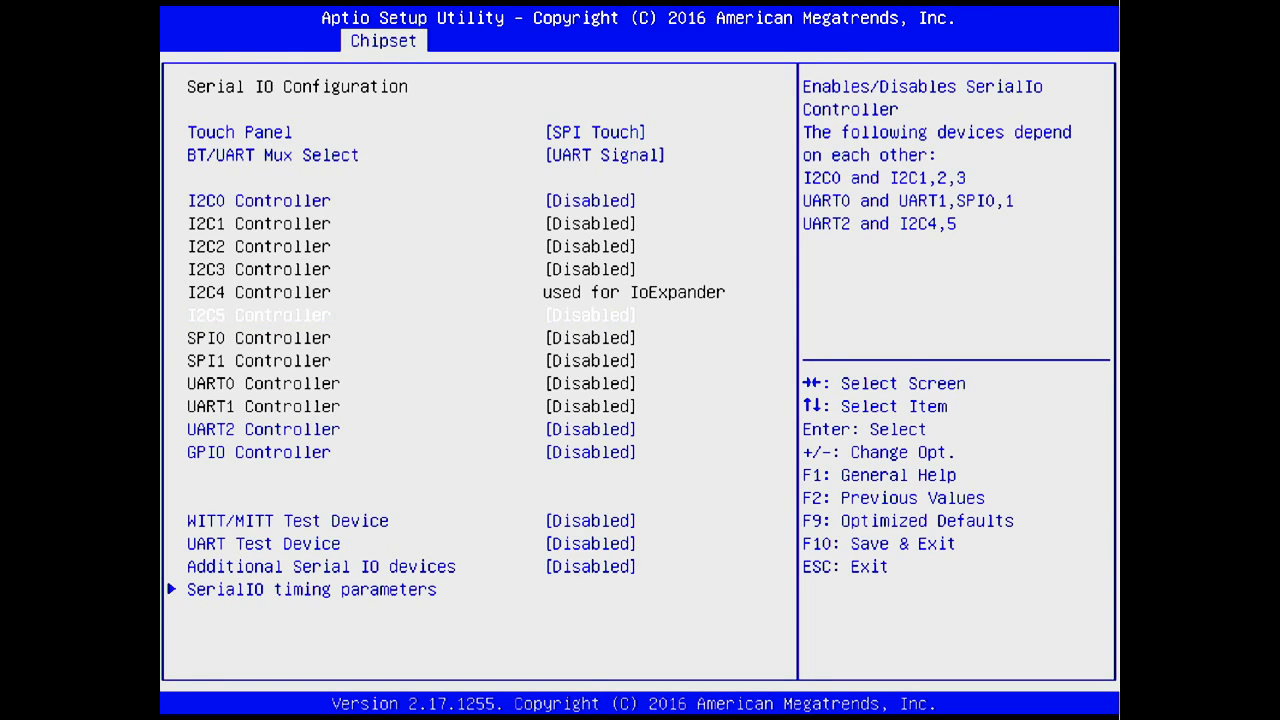
{"action": "key", "text": "Down"}
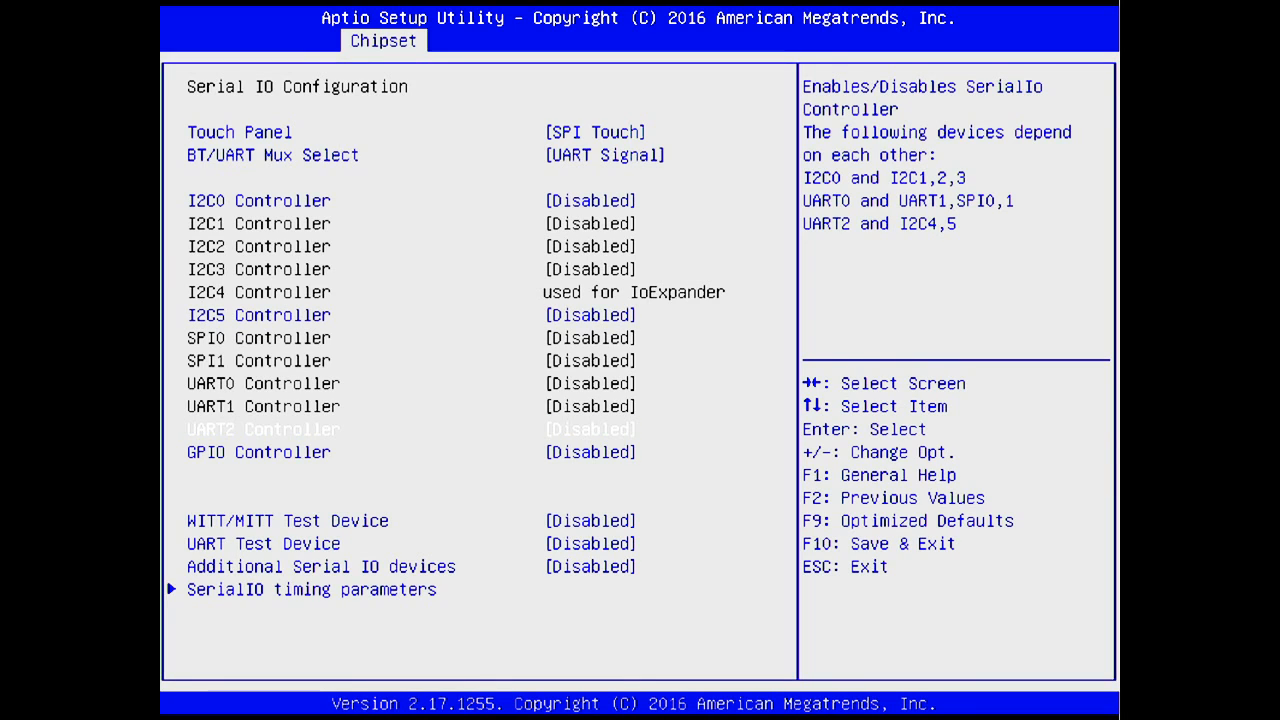
{"action": "key", "text": "Down"}
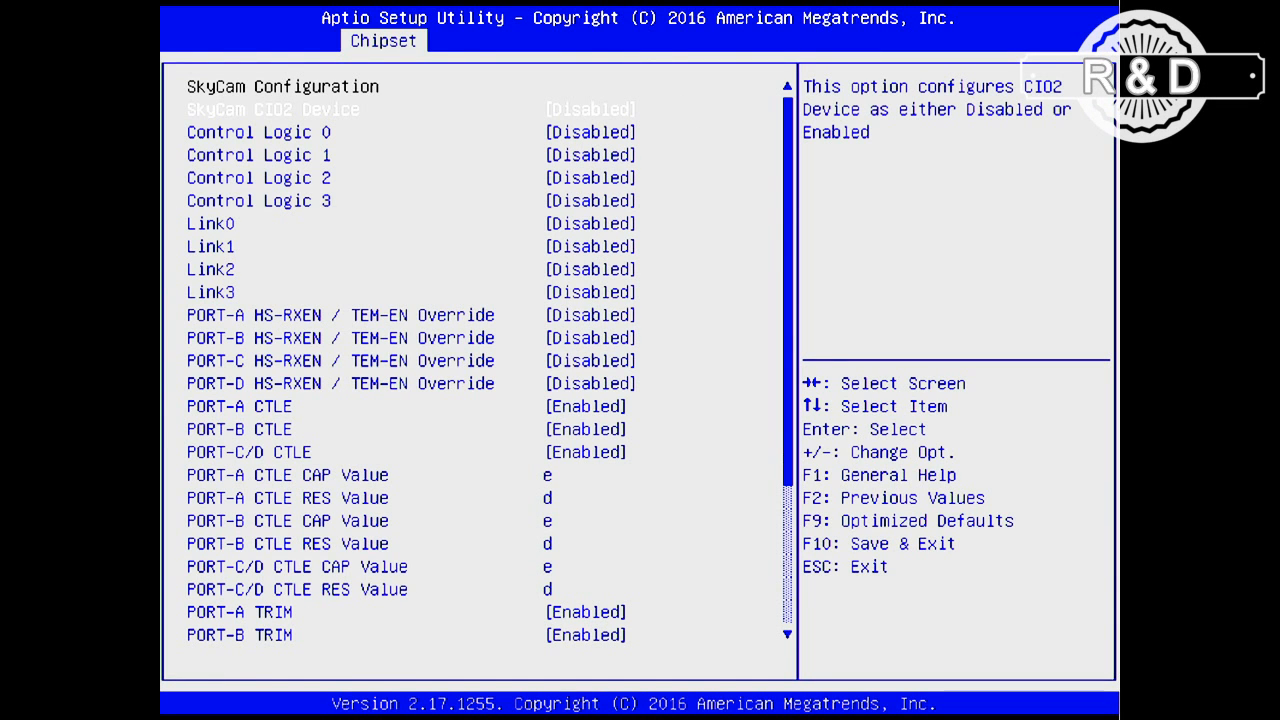
- Scroll through the Chipset page, then show the Save & Exit options
{"action": "scroll", "scroll_direction": "down", "scroll_amount": 3}
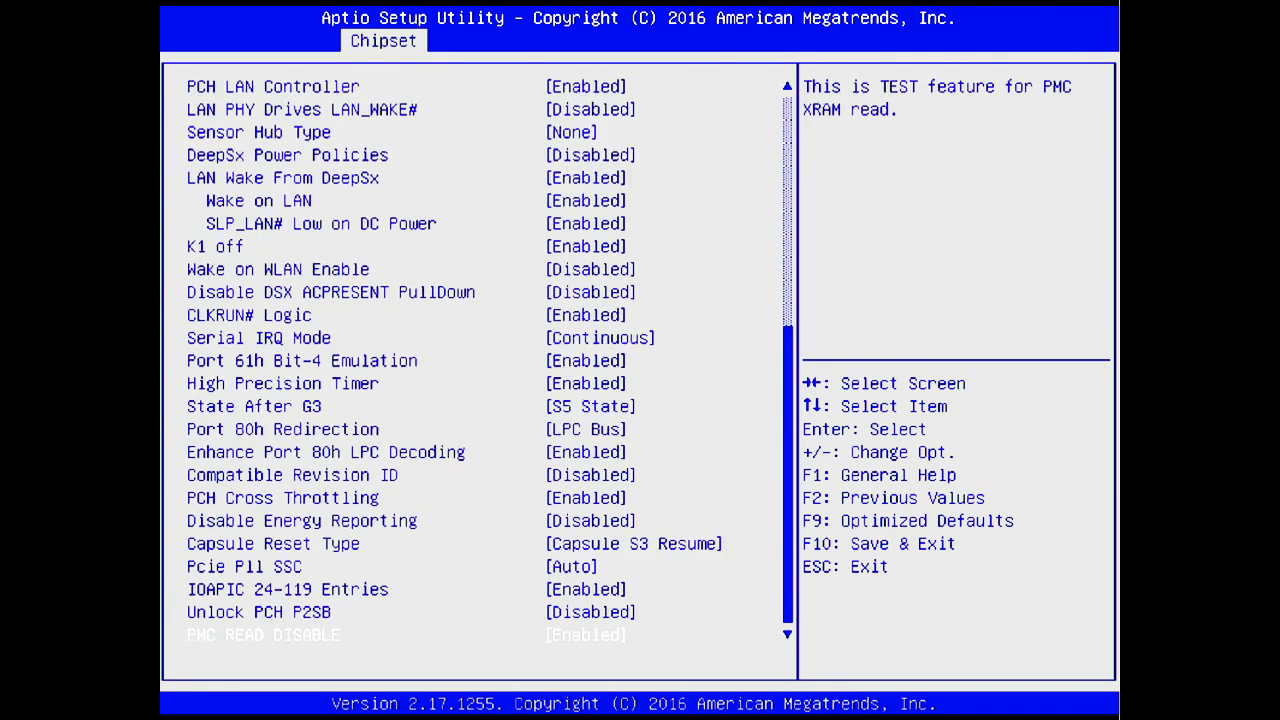
{"action": "left_click", "coordinate": [552, 40]}
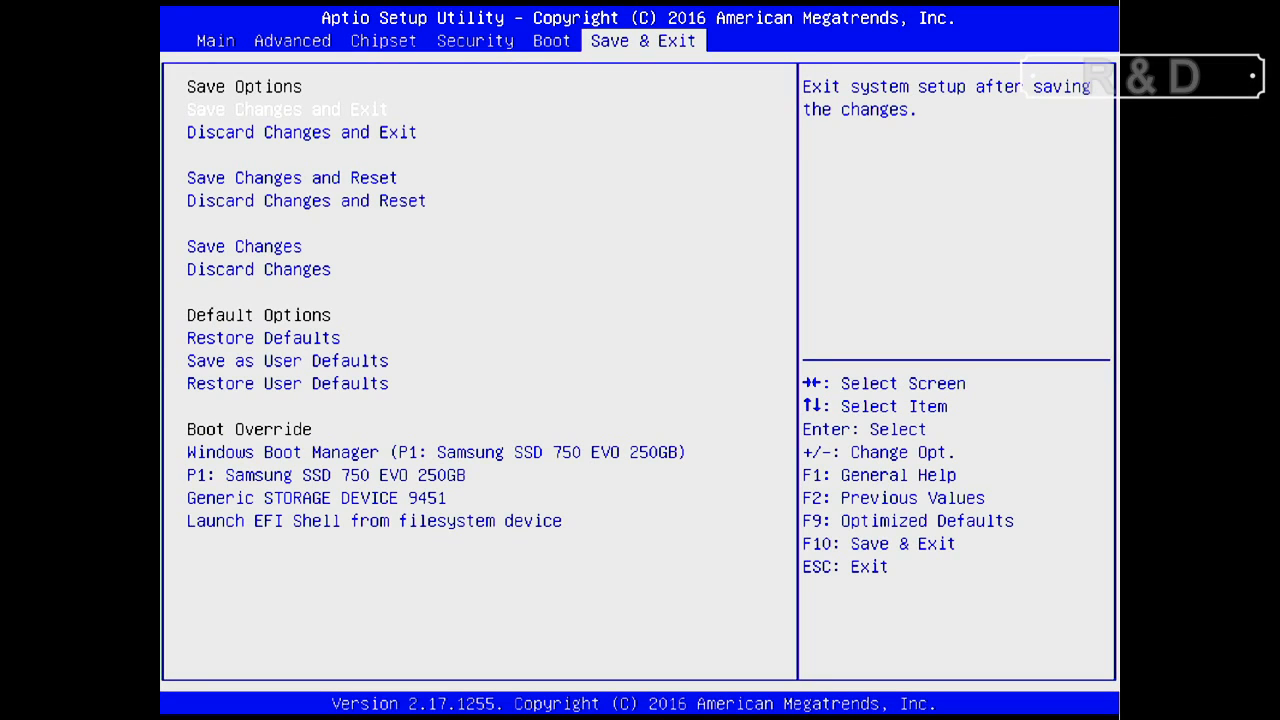
{"action": "key", "text": "Down"}
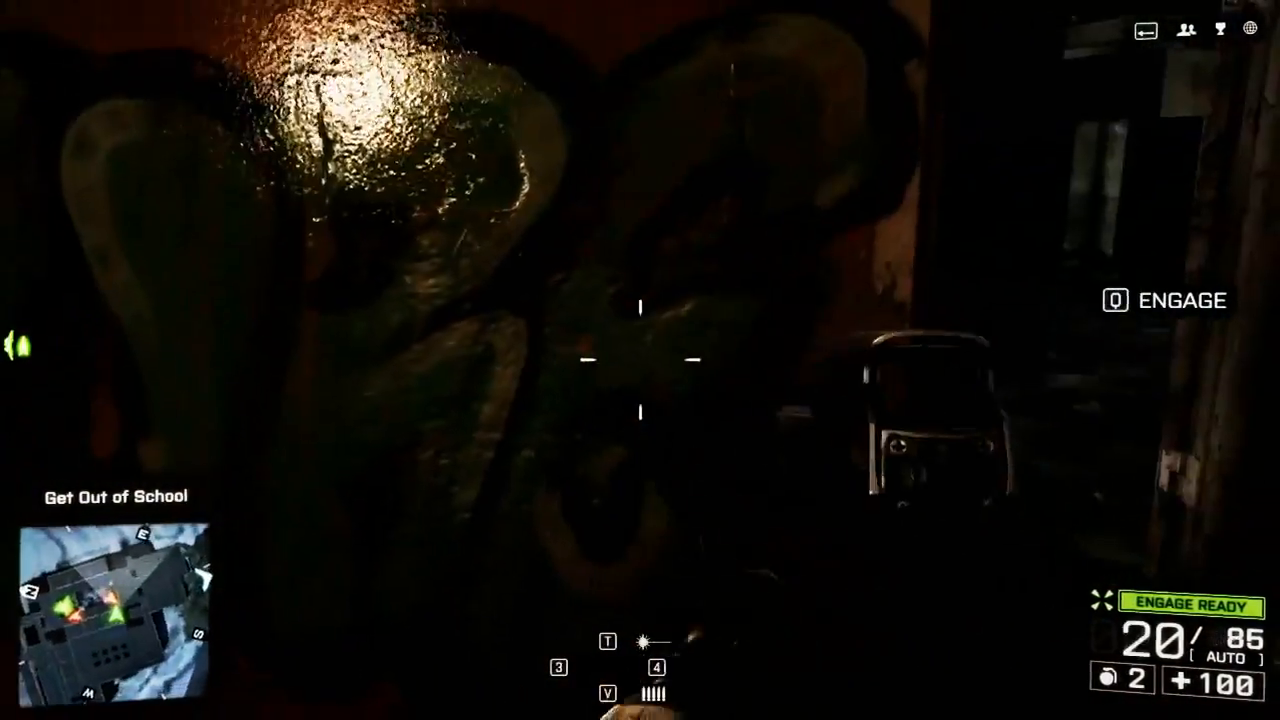
- Shoot the enemy ahead in Get Out of School, earning a 125-point headshot bonus
{"action": "left_click", "coordinate": [640, 360]}
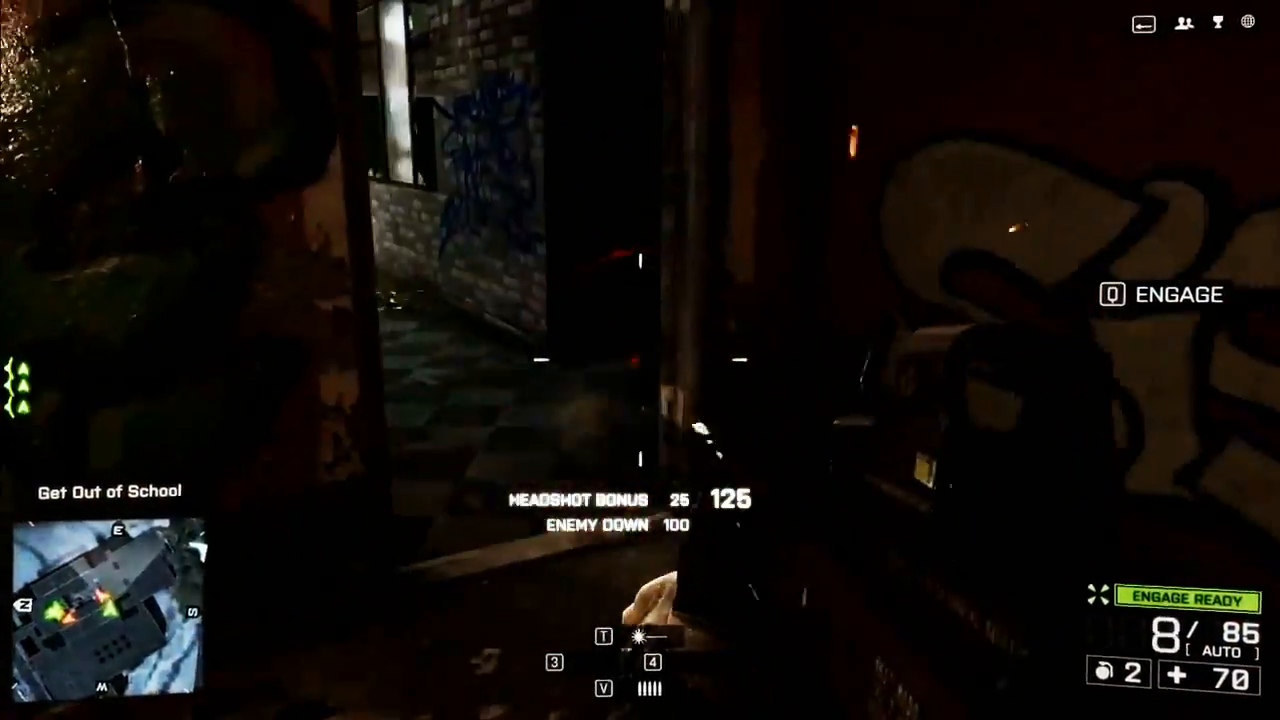